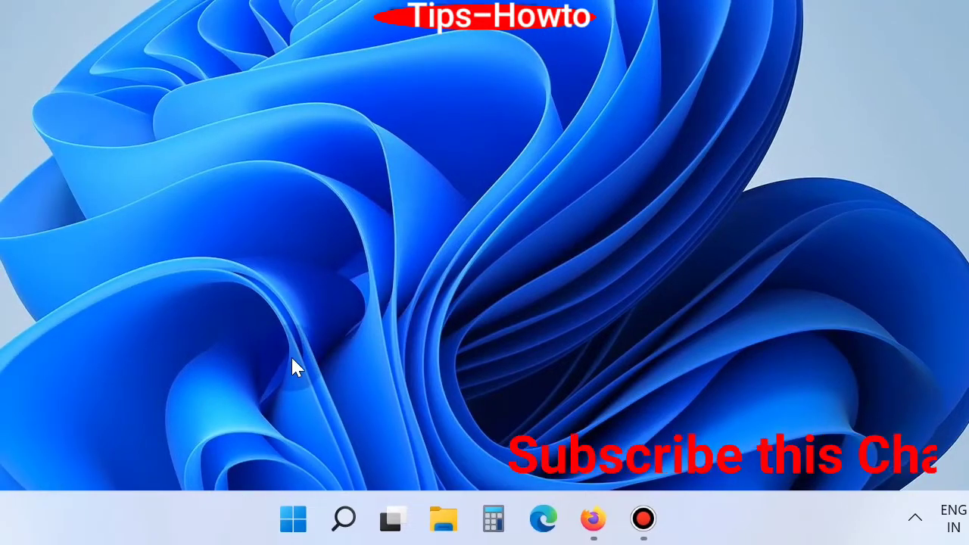
mouse_move(292, 339)
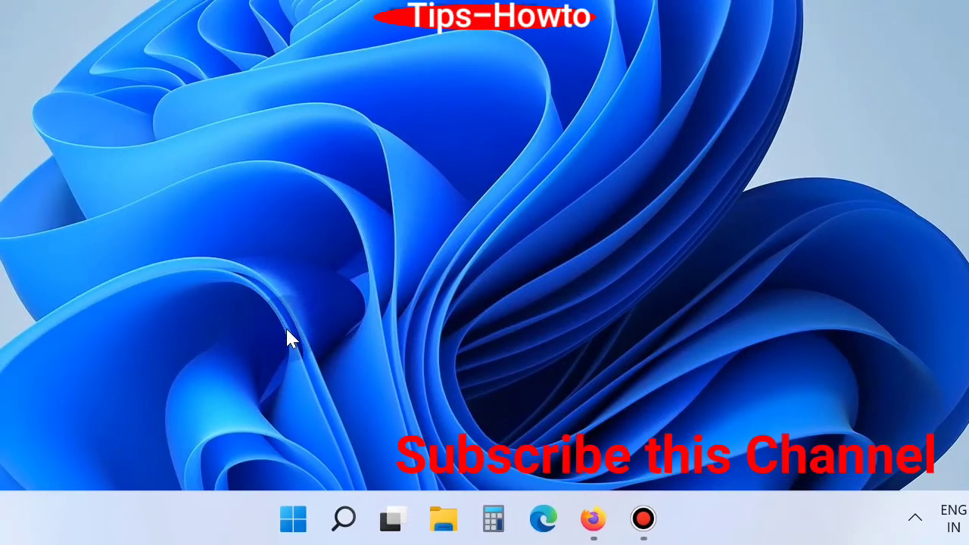
mouse_move(293, 519)
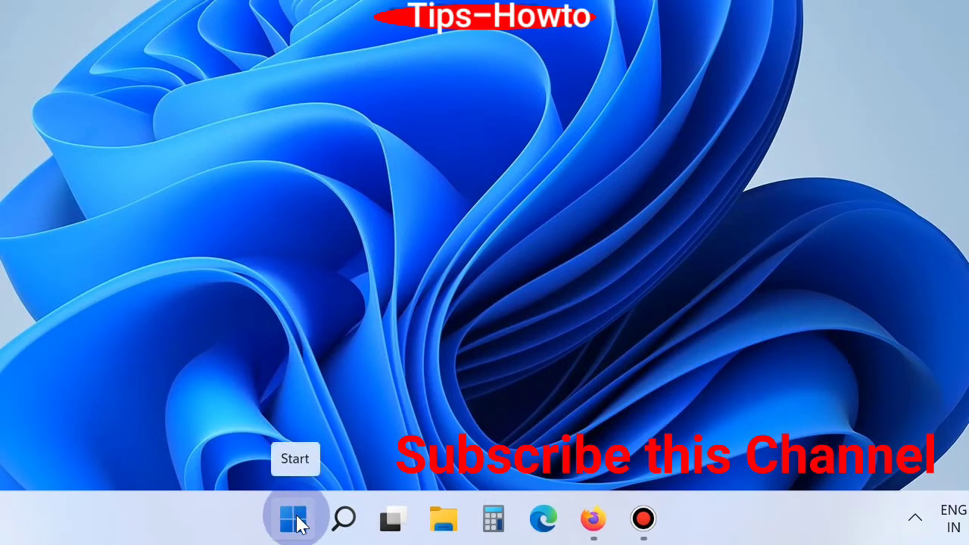
Bring up the Start button's quick link menu to reach Task Manager
right_click(294, 519)
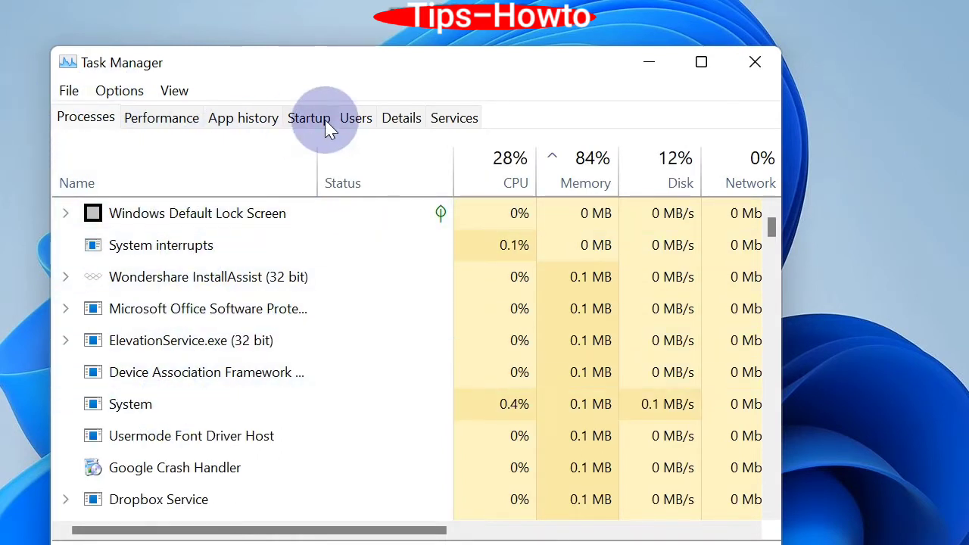
Check the Startup tab for the AutoAD entries, then close Task Manager
click(309, 117)
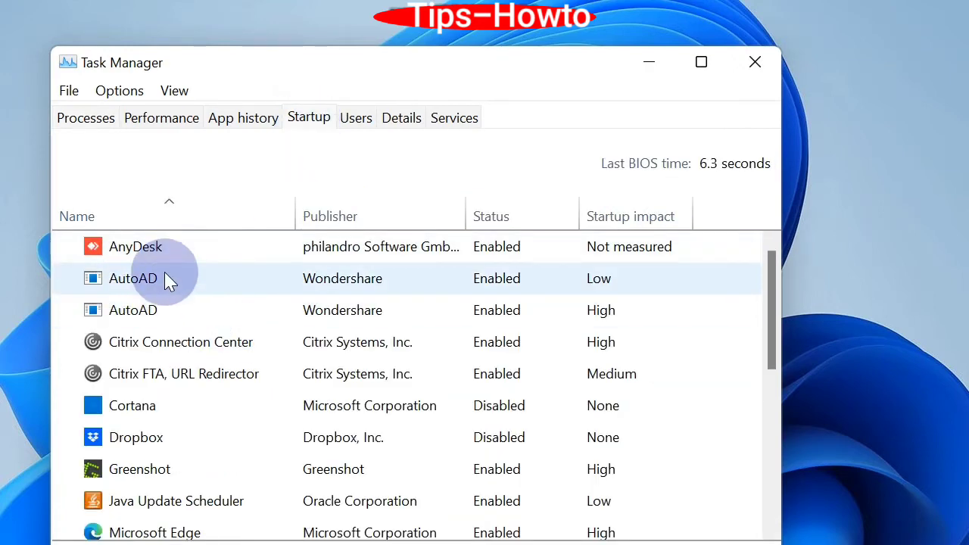
scroll(down, 3)
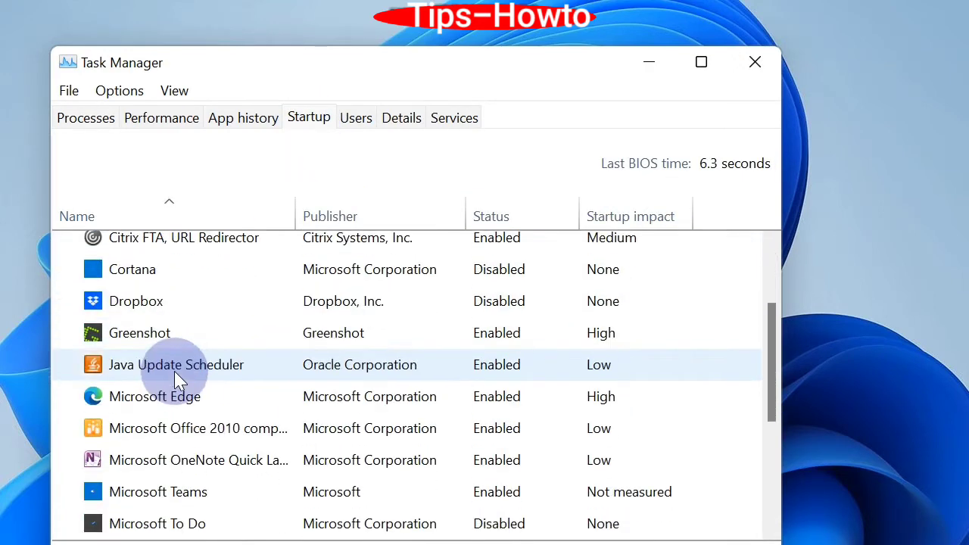
scroll(up, 3)
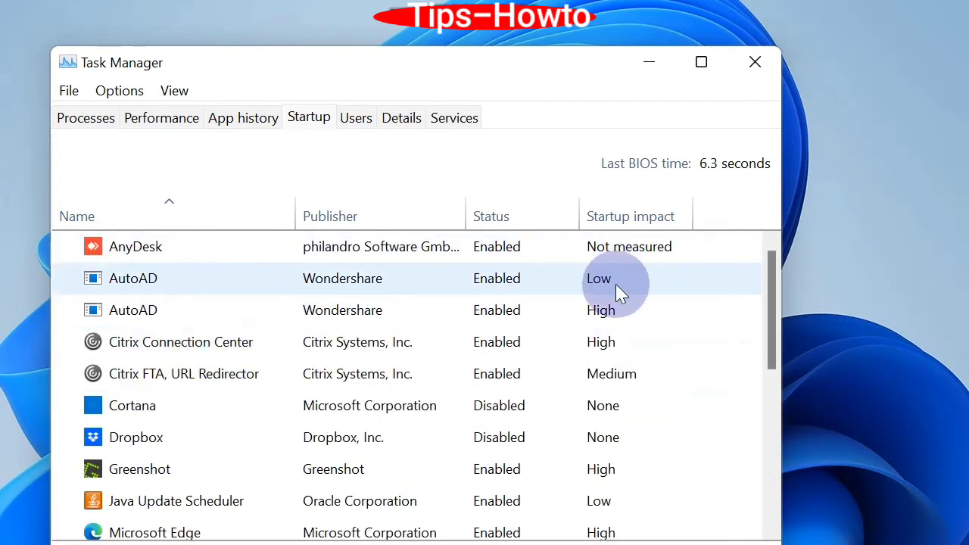
mouse_move(144, 278)
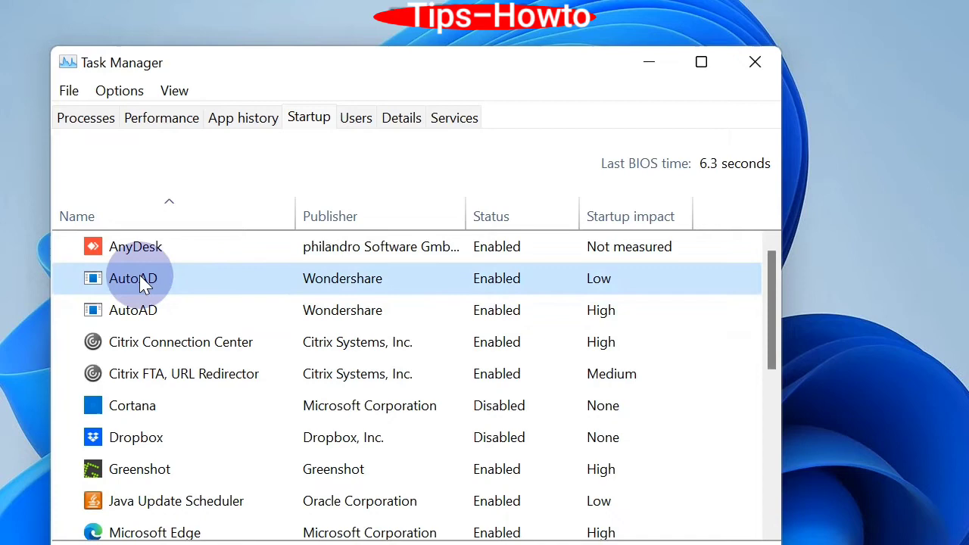
mouse_move(805, 118)
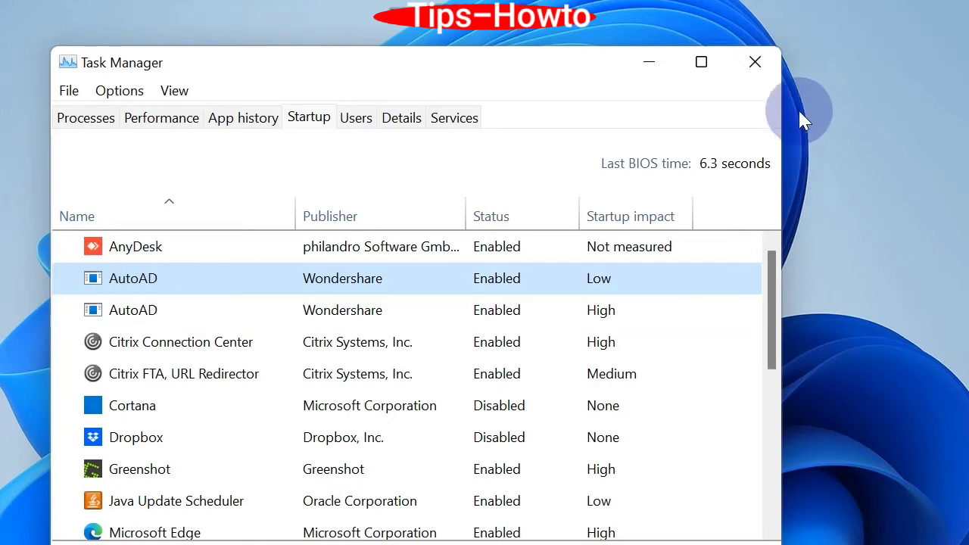
click(755, 61)
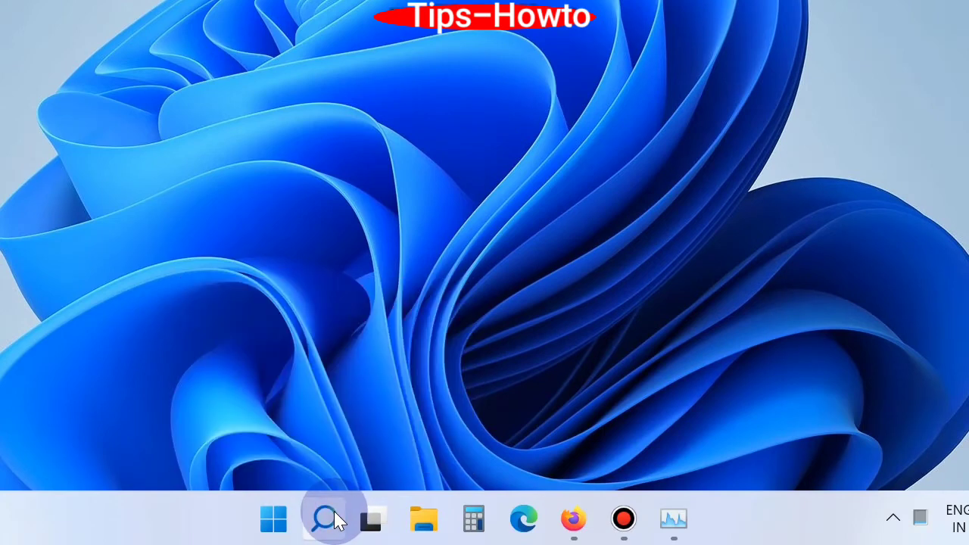
Search for 'Registry Editor' and run it as administrator
click(326, 518)
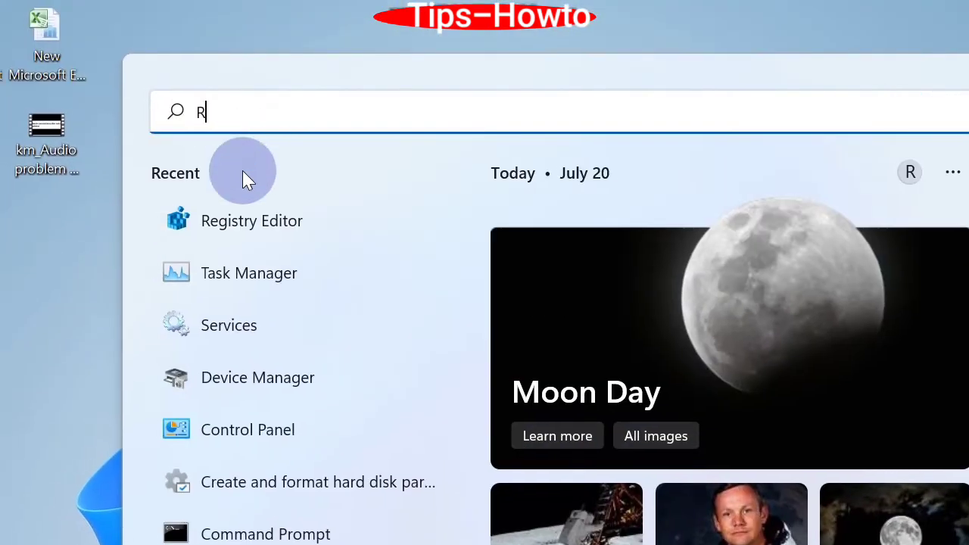
text(EGISTry Editor)
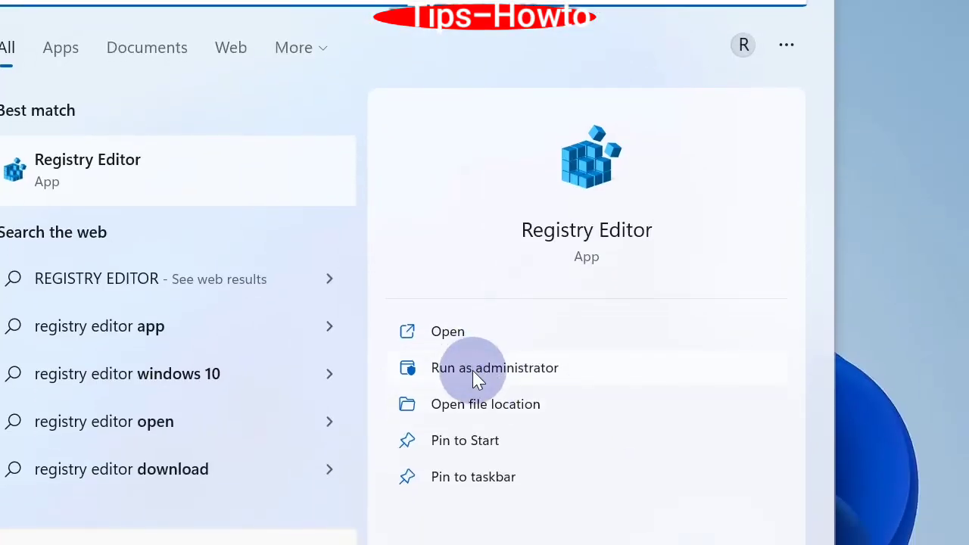
click(495, 367)
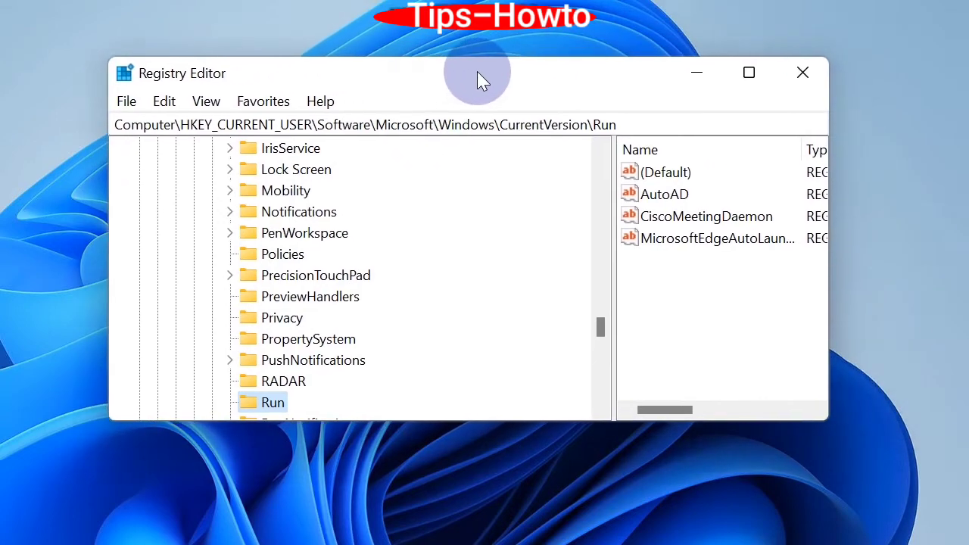
mouse_move(572, 278)
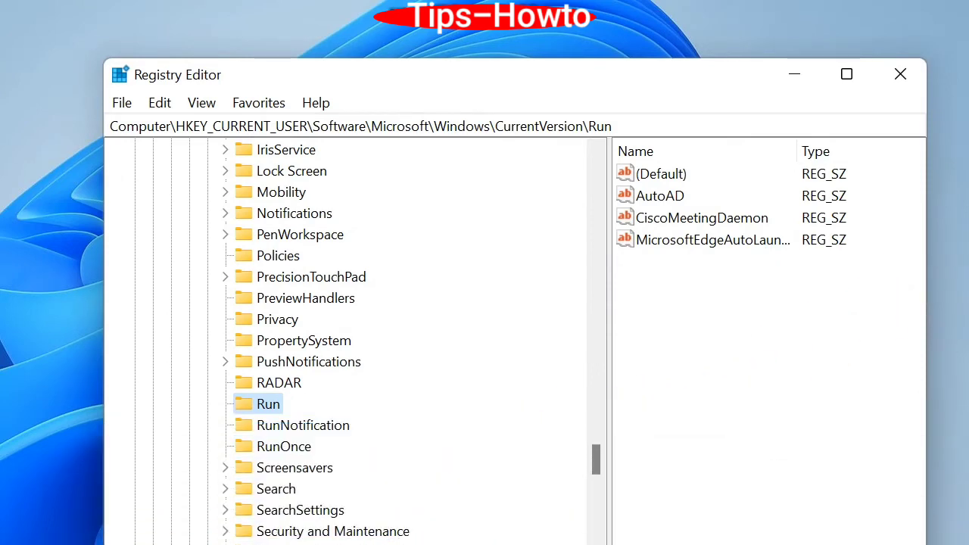
Select the AutoAD value in HKCU\Software\Microsoft\Windows\CurrentVersion\Run
click(846, 75)
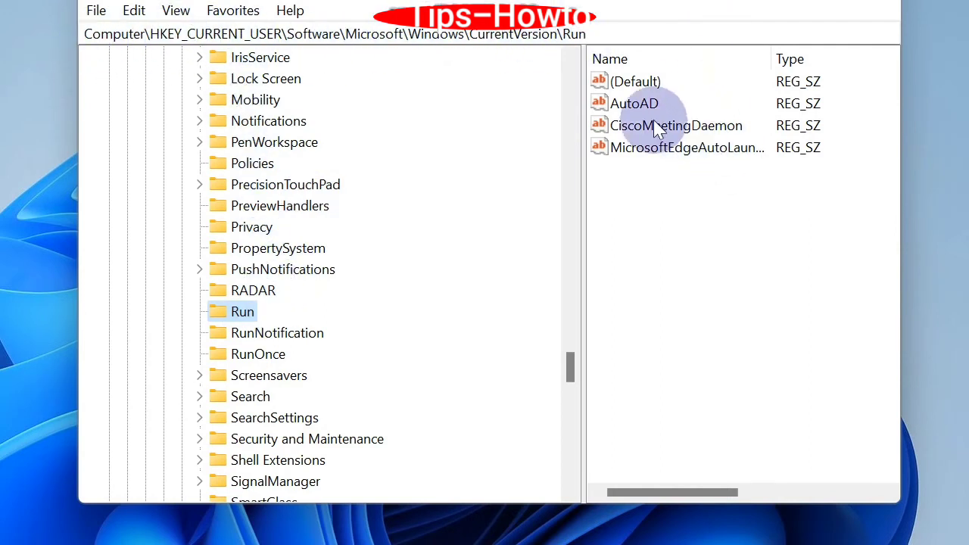
click(635, 103)
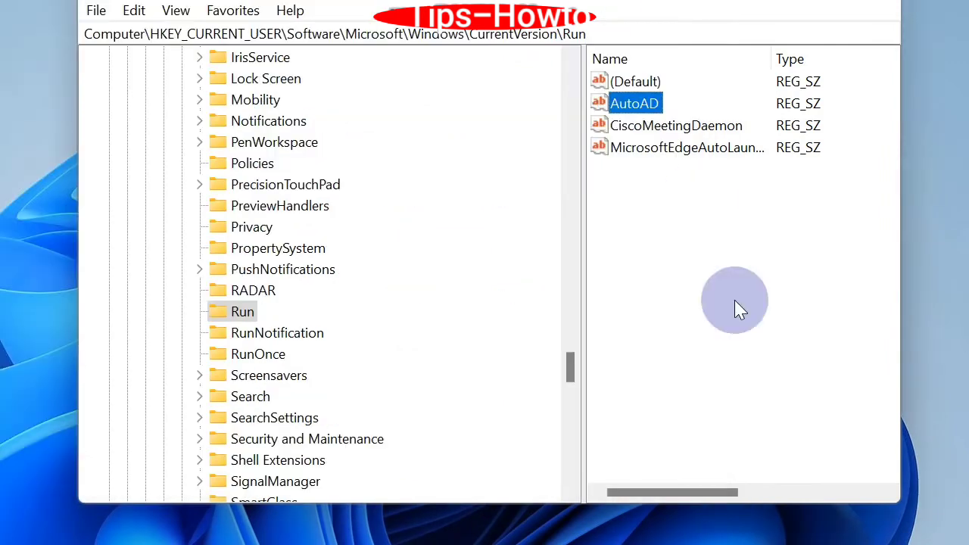
Choose Delete on the AutoAD value to bring up the delete confirmation
right_click(634, 103)
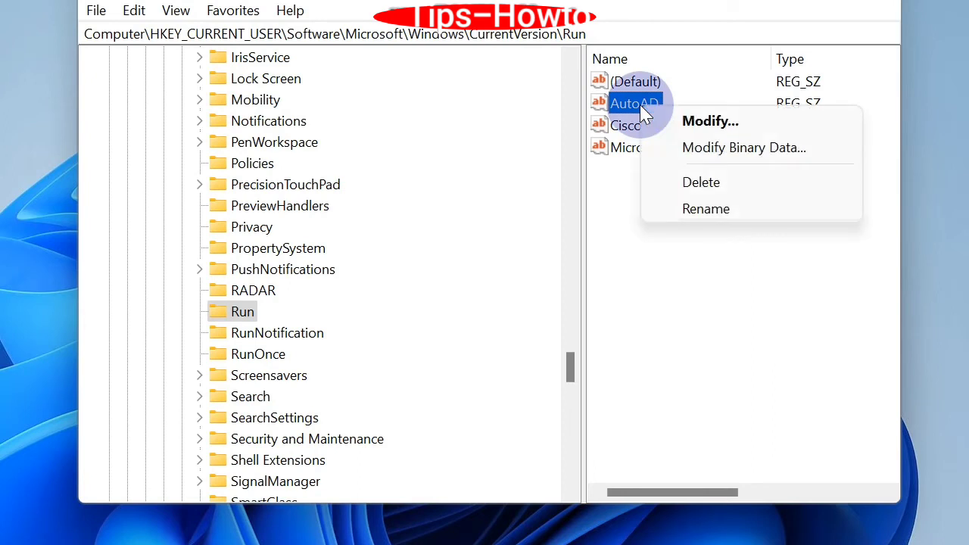
mouse_move(708, 181)
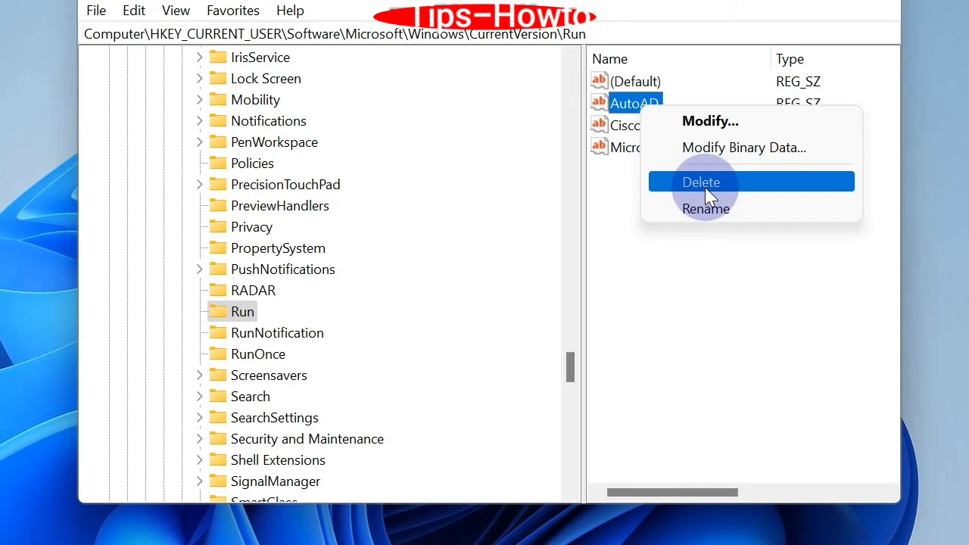
click(701, 182)
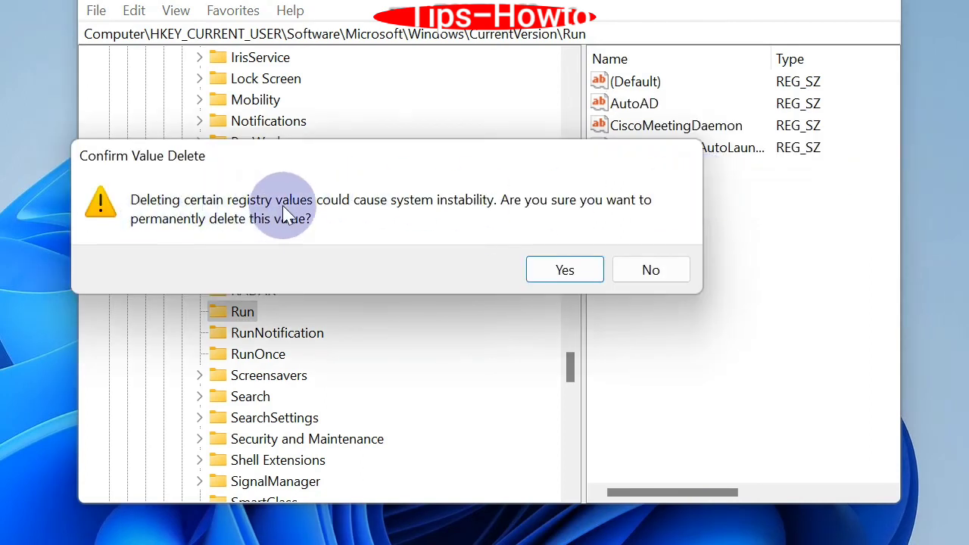
mouse_move(485, 227)
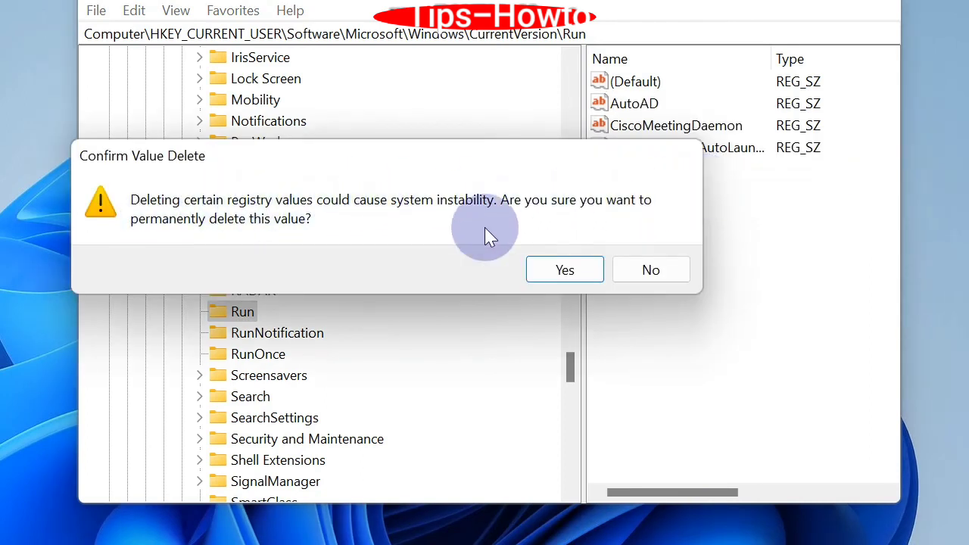
mouse_move(564, 270)
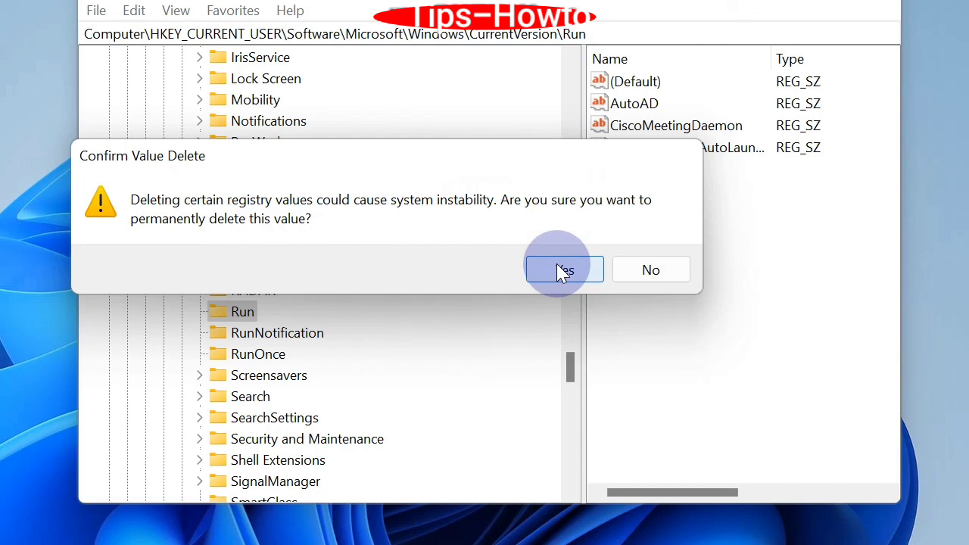